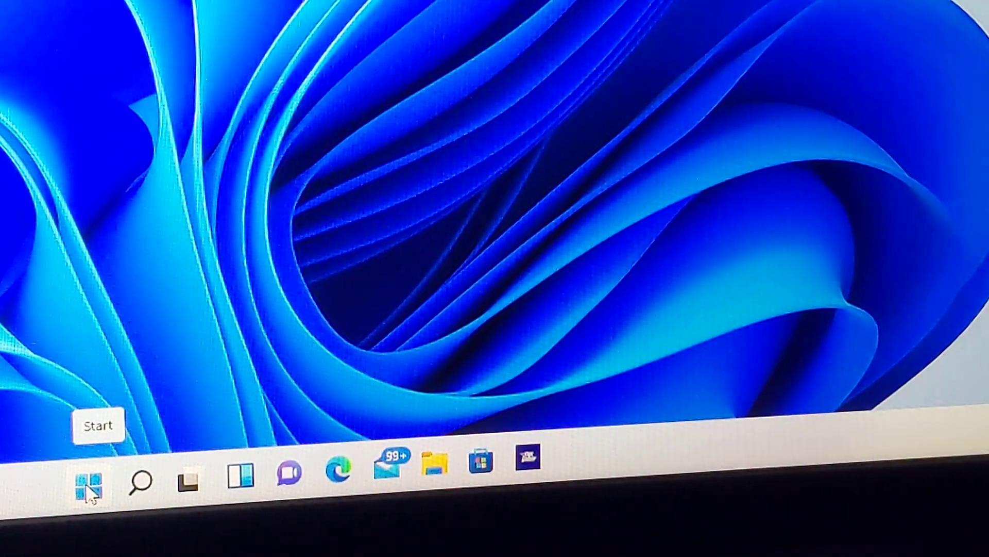
Open the Start menu from the taskbar.
left_click(88, 477)
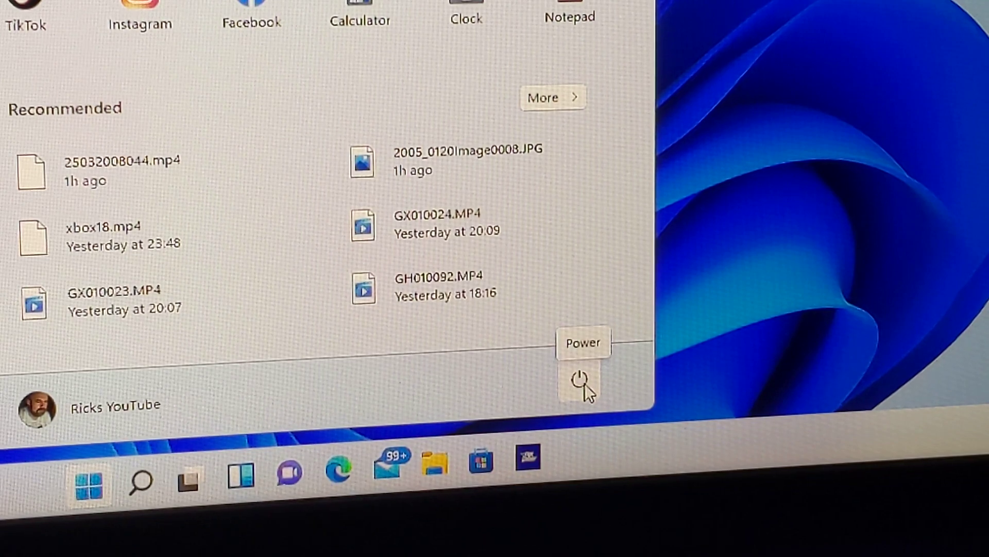
Show the Sleep, Shut down and Restart power options.
left_click(582, 380)
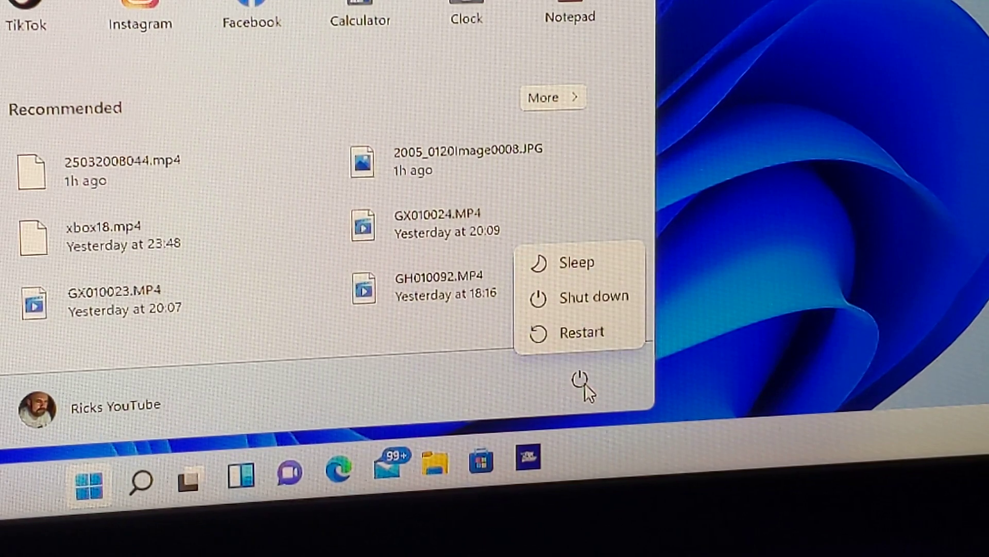
mouse_move(581, 332)
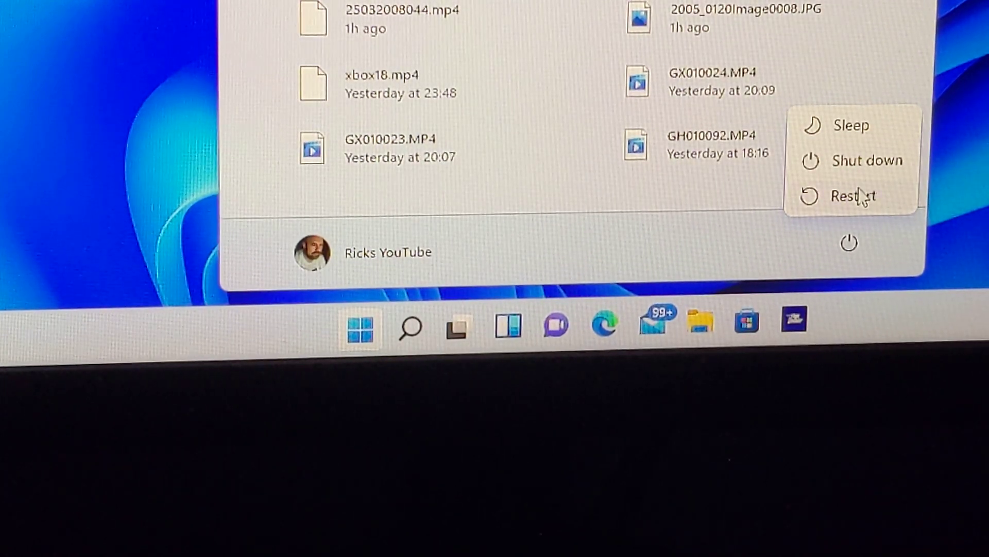
Shift-click Restart to reboot into advanced startup options.
left_click(852, 197)
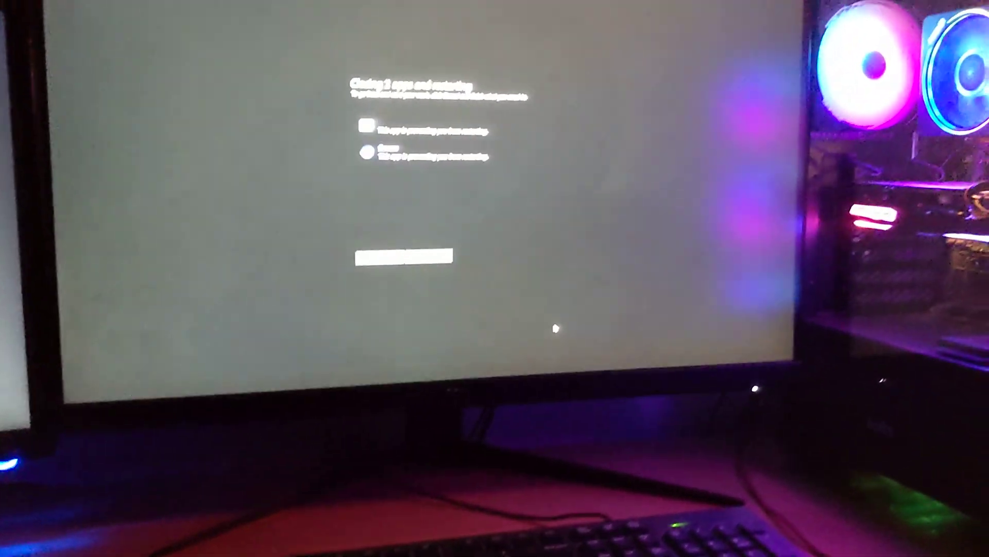